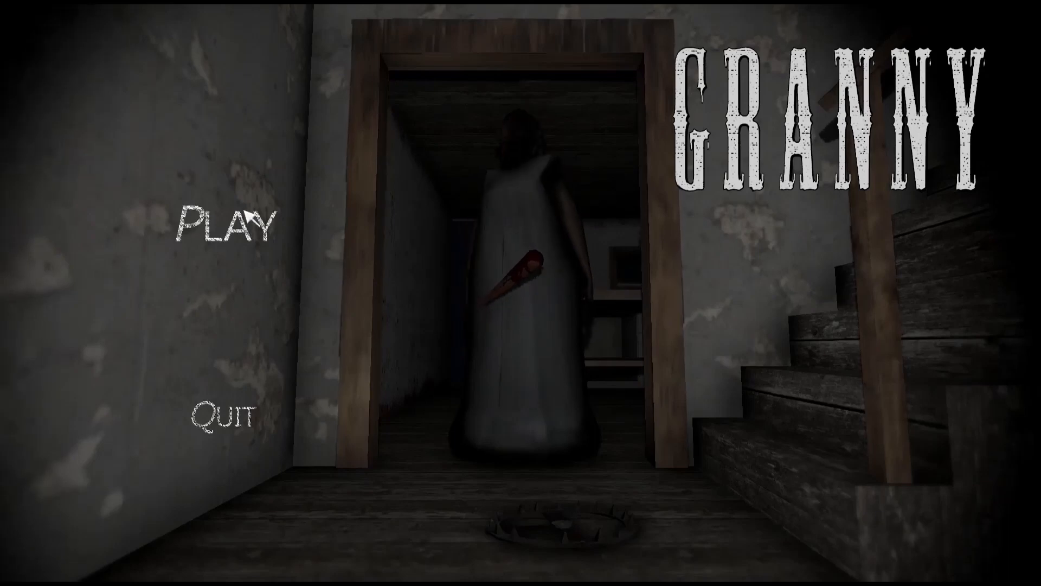
# From the title screen, raise graphics quality from Low to High and begin the game.
pyautogui.click(233, 222)
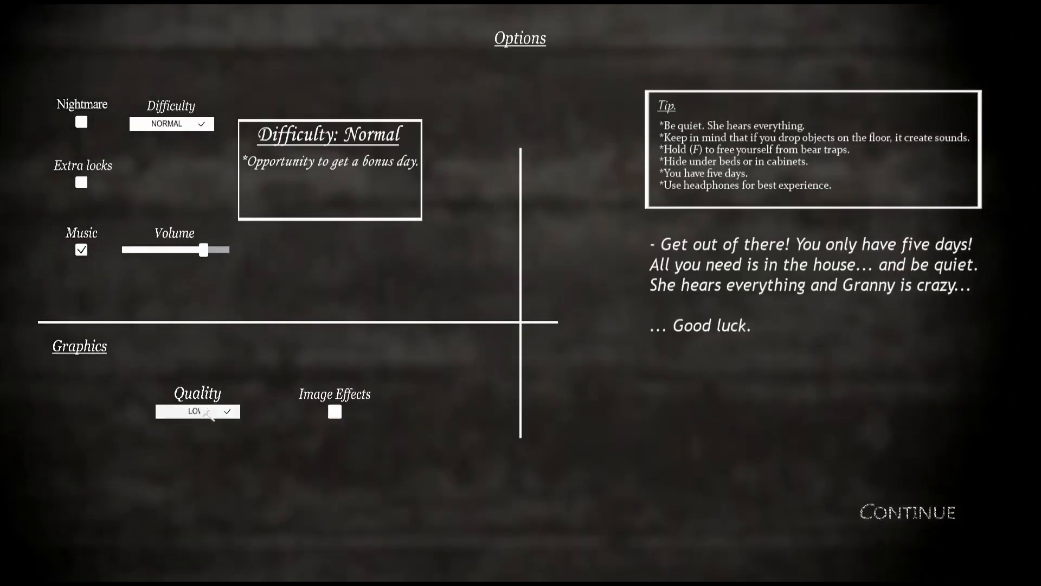
pyautogui.click(198, 411)
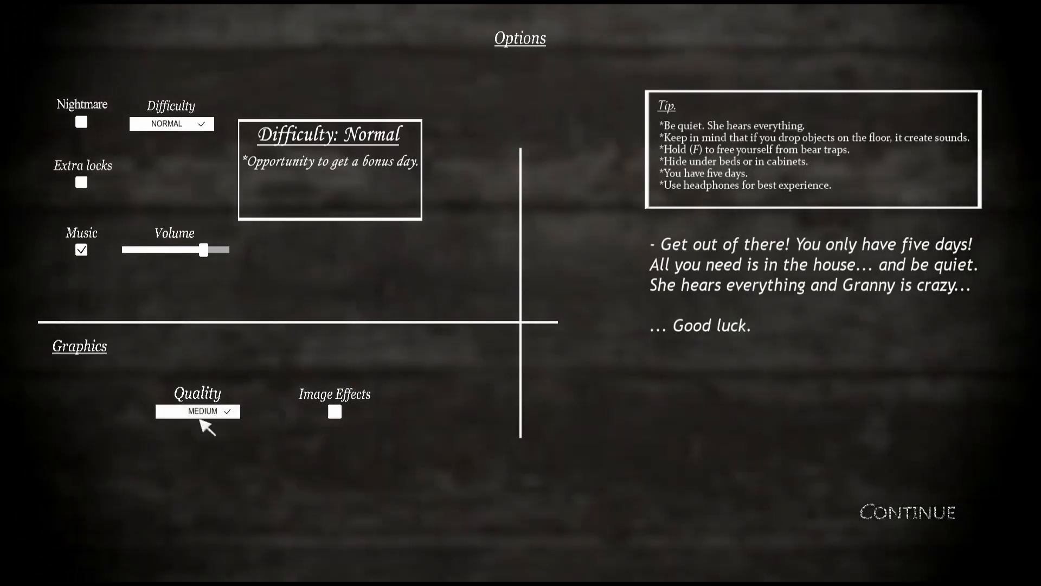
pyautogui.click(198, 411)
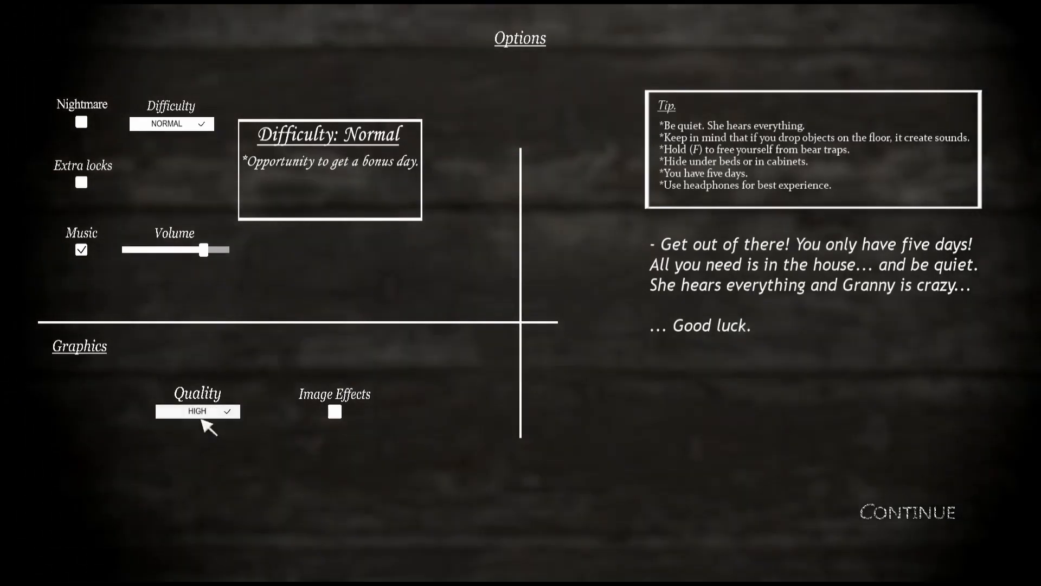
pyautogui.click(198, 411)
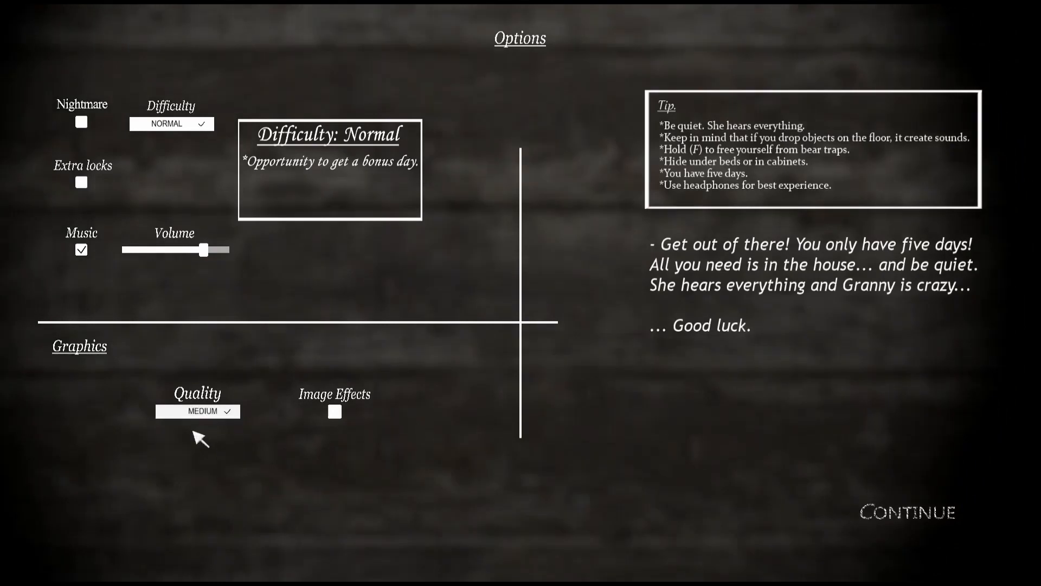
pyautogui.click(198, 411)
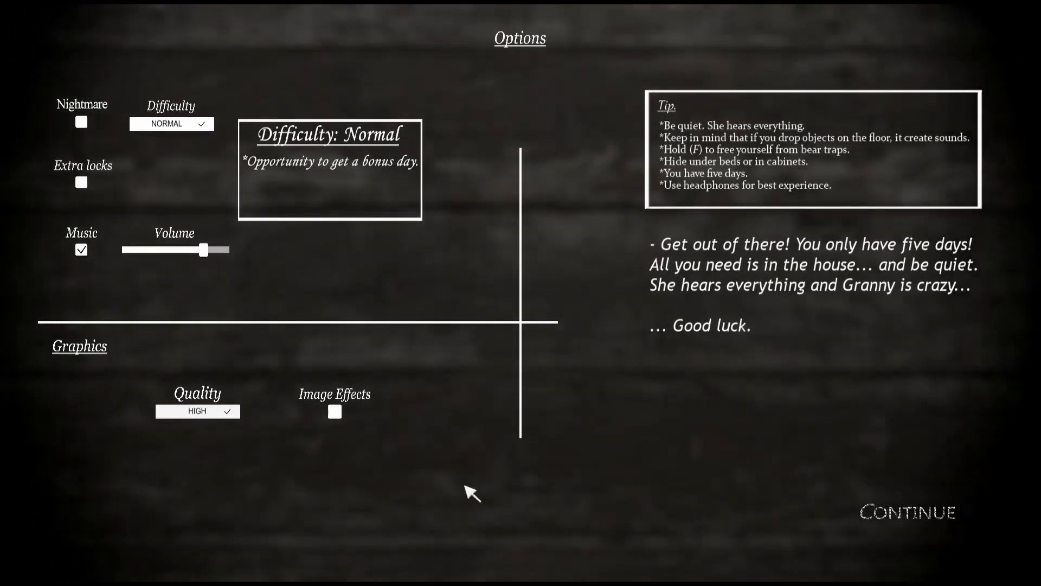
pyautogui.moveTo(606, 261)
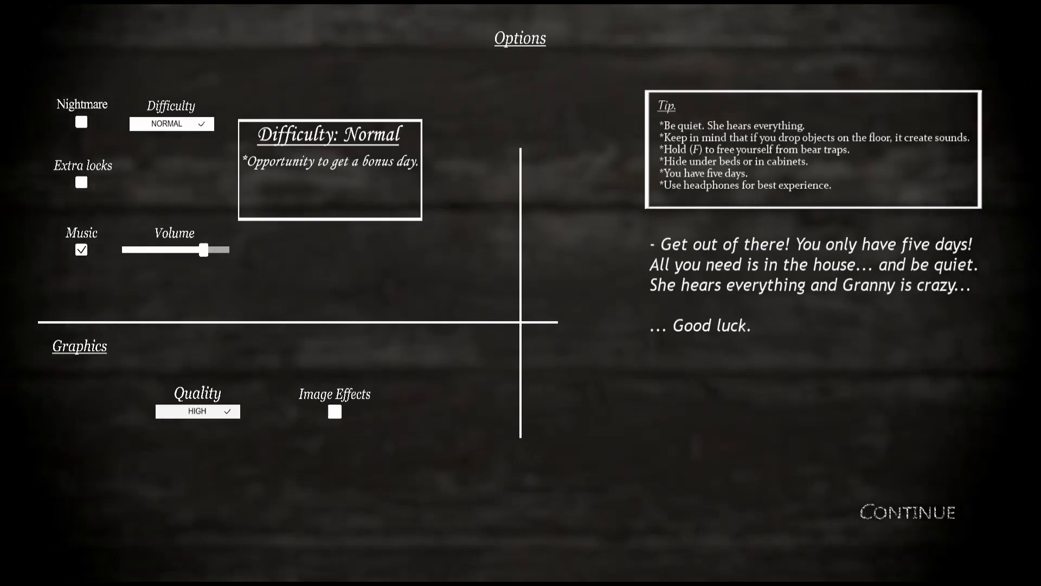
pyautogui.moveTo(390, 281)
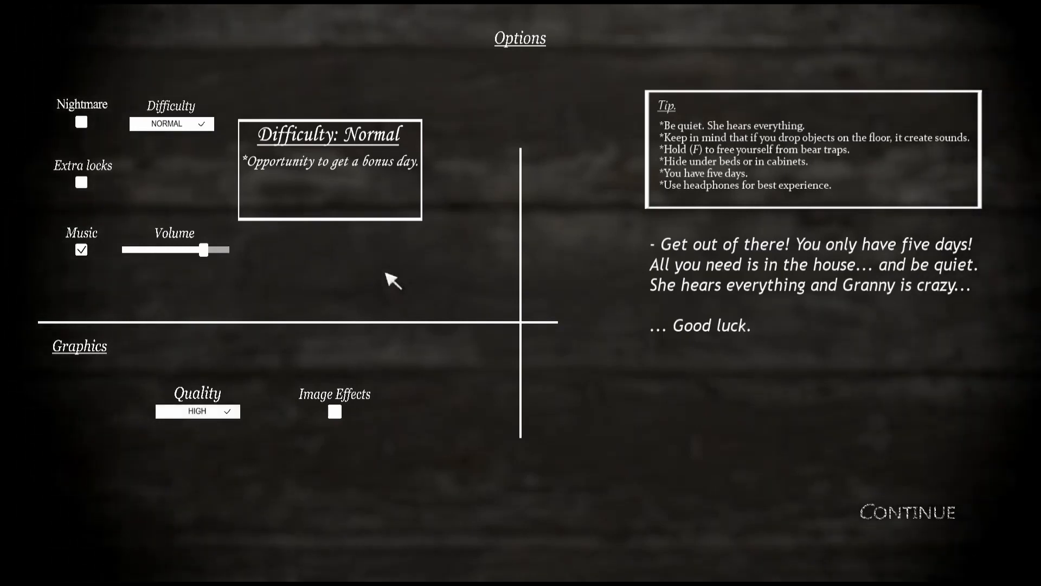
pyautogui.moveTo(79, 143)
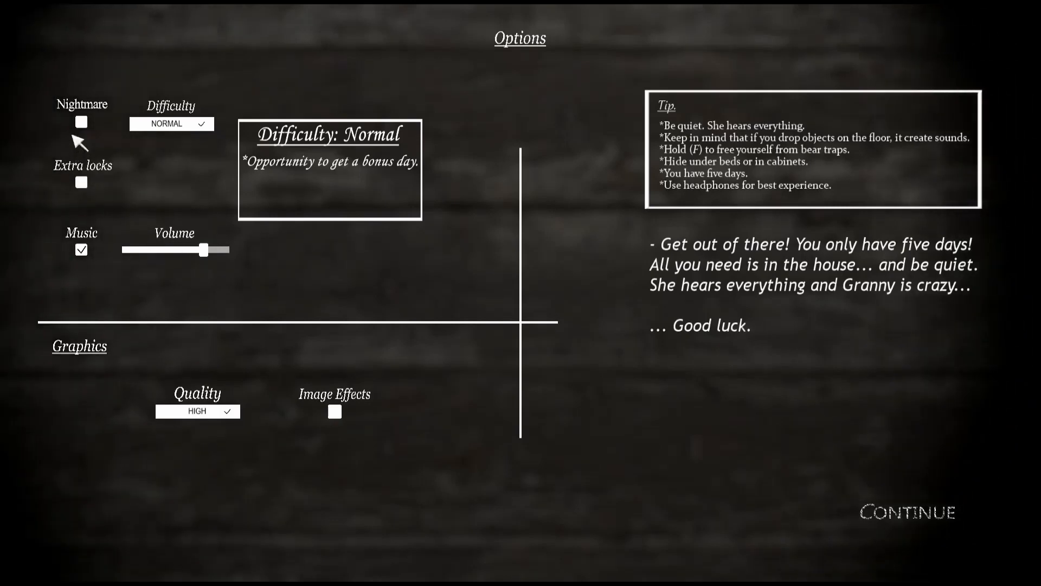
pyautogui.moveTo(795, 414)
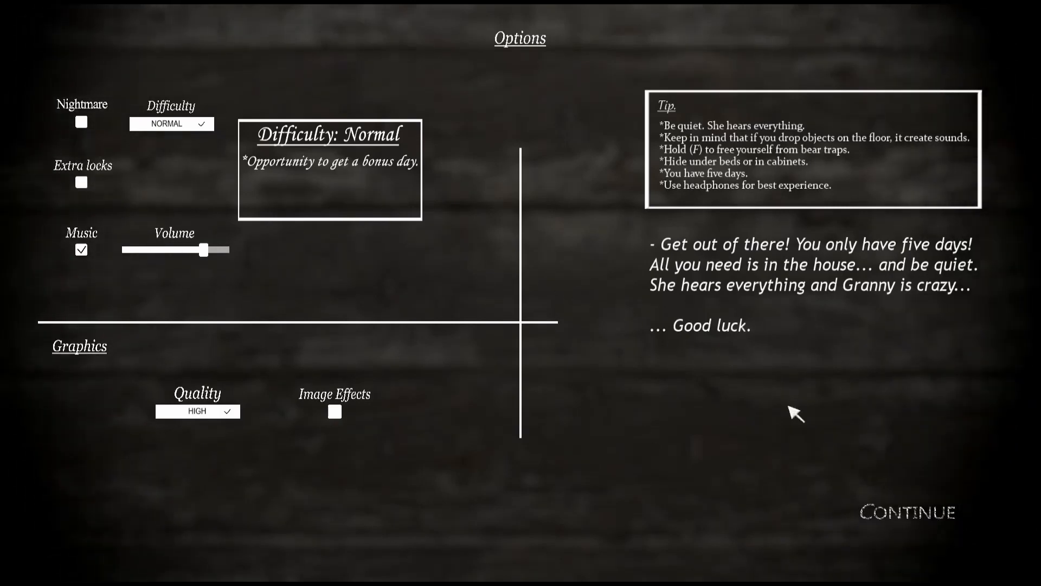
pyautogui.click(908, 512)
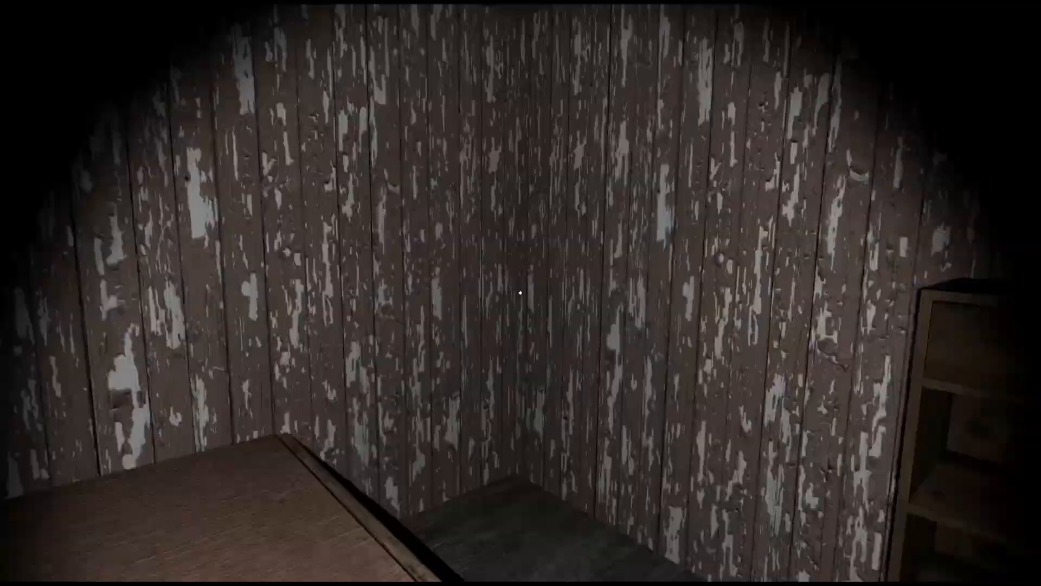
pyautogui.moveTo(521, 293)
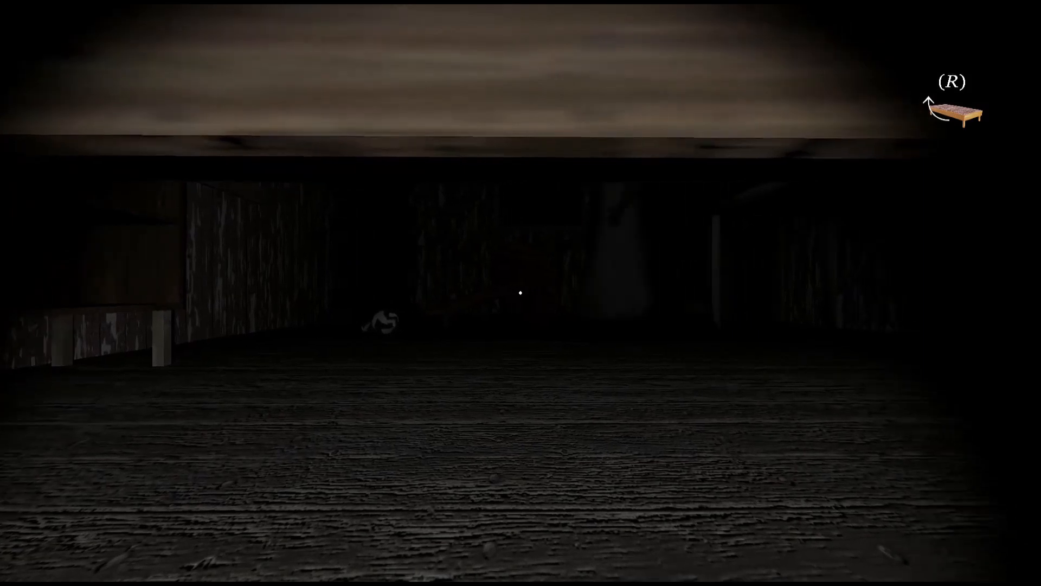
pyautogui.moveTo(521, 293)
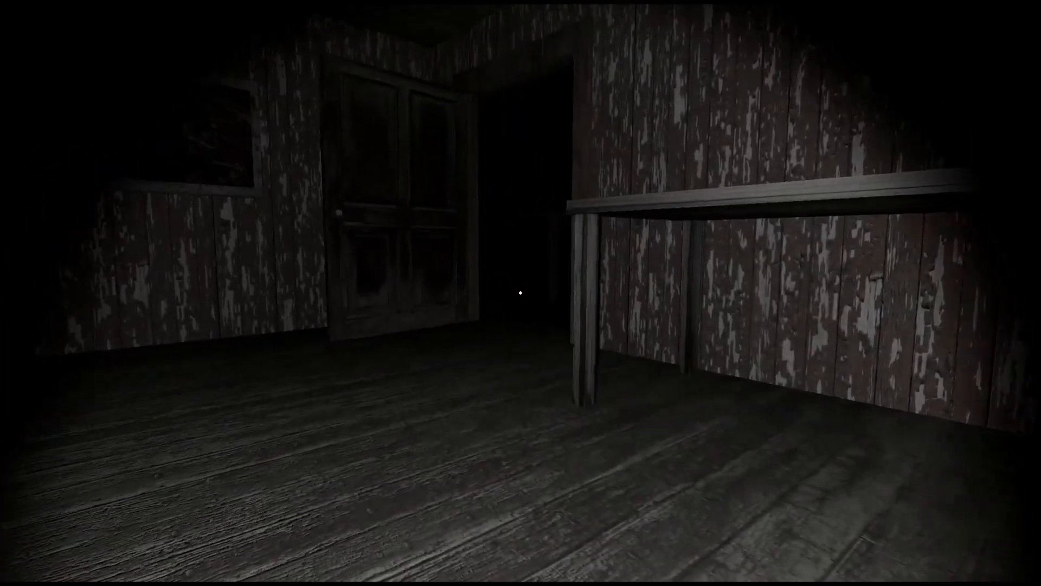
pyautogui.moveTo(521, 293)
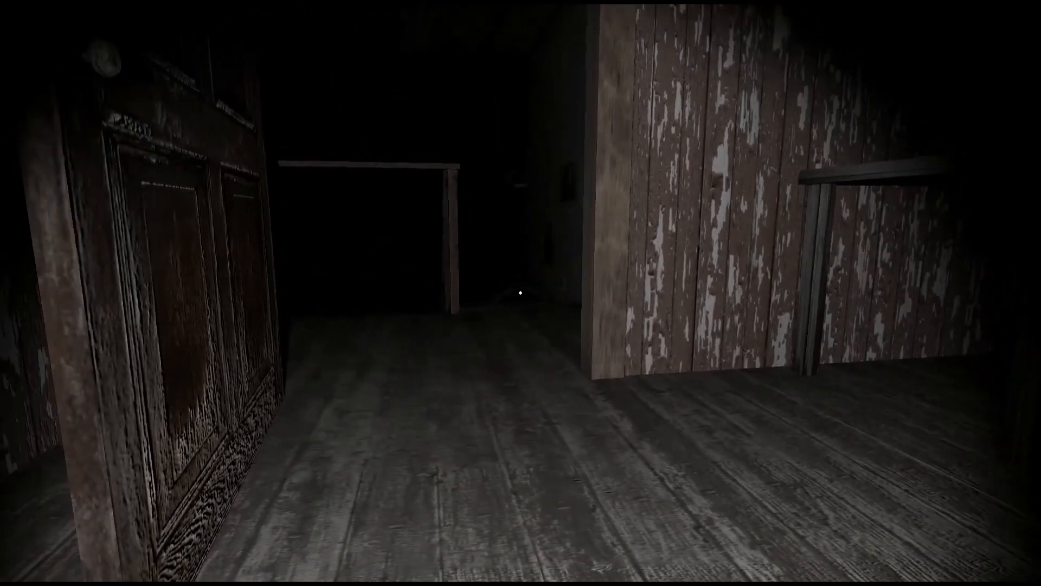
pyautogui.moveTo(520, 293)
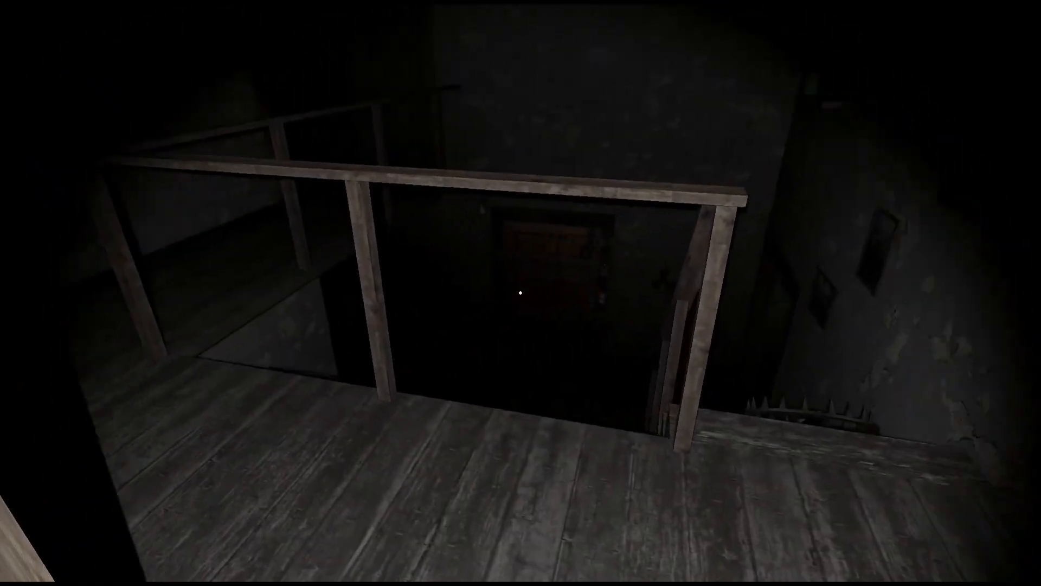
pyautogui.moveTo(520, 293)
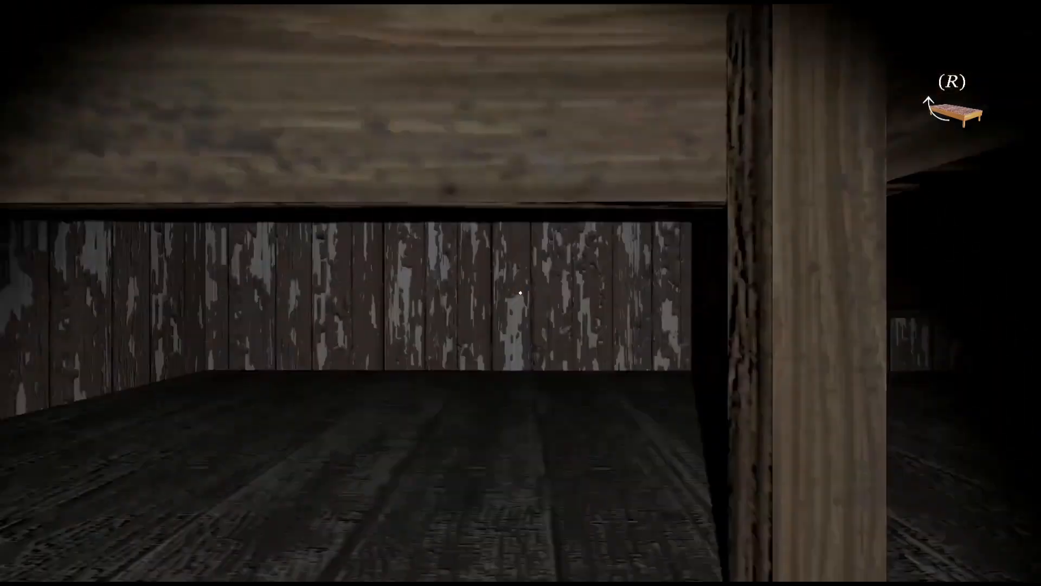
pyautogui.moveTo(521, 293)
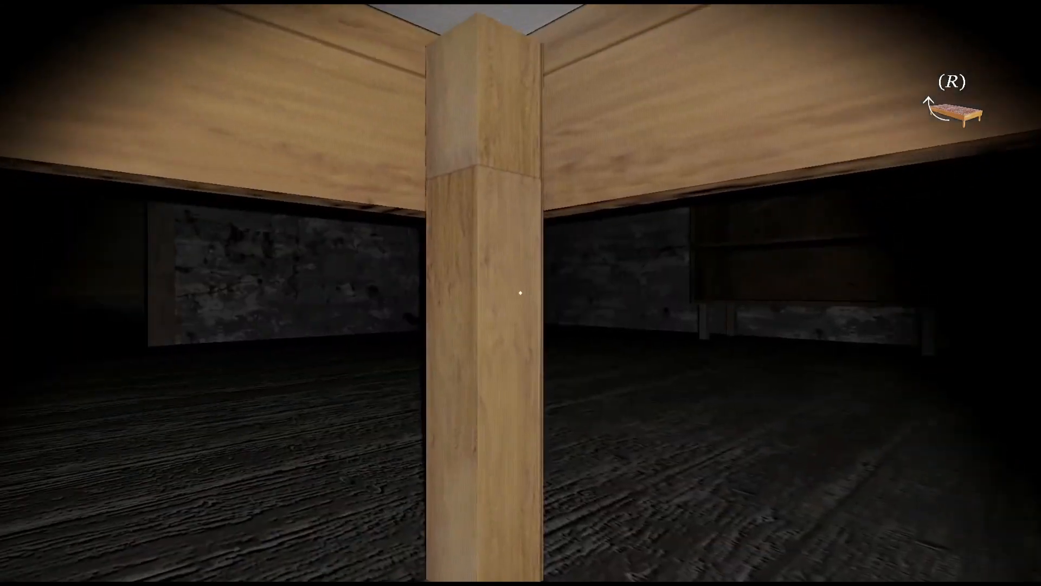
pyautogui.moveTo(520, 293)
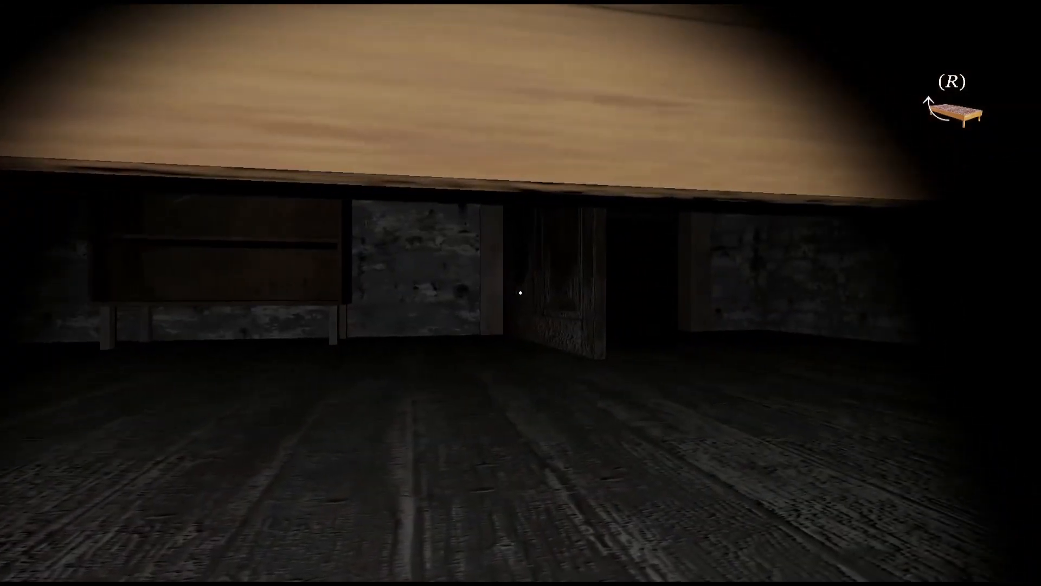
pyautogui.moveTo(520, 293)
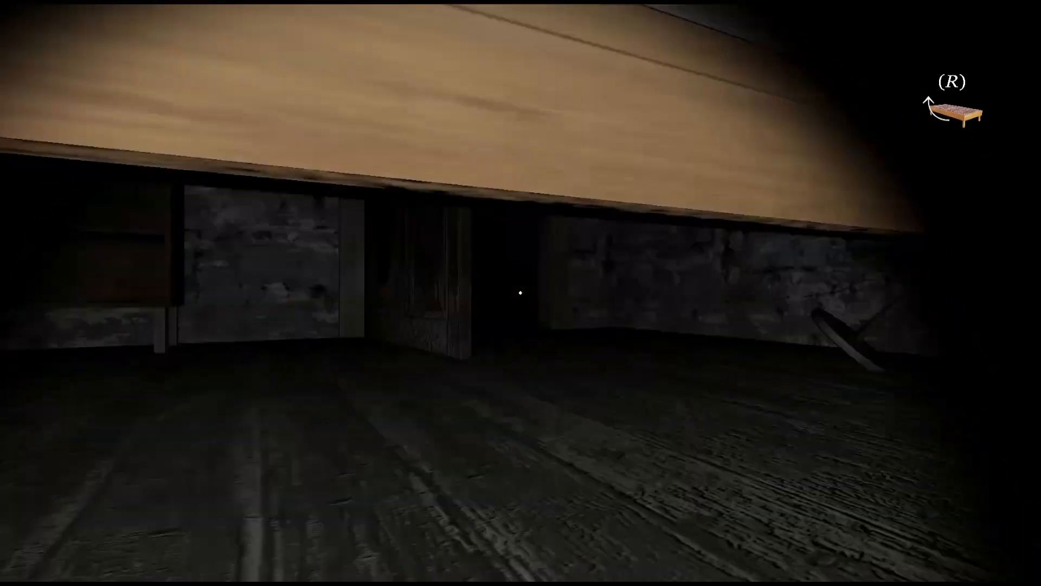
pyautogui.moveTo(520, 293)
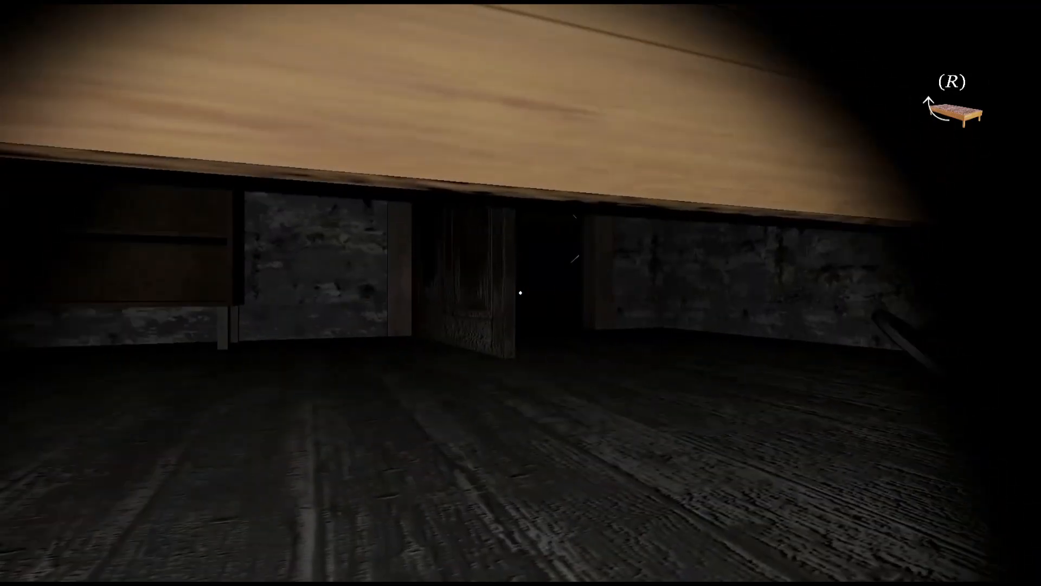
pyautogui.moveTo(520, 293)
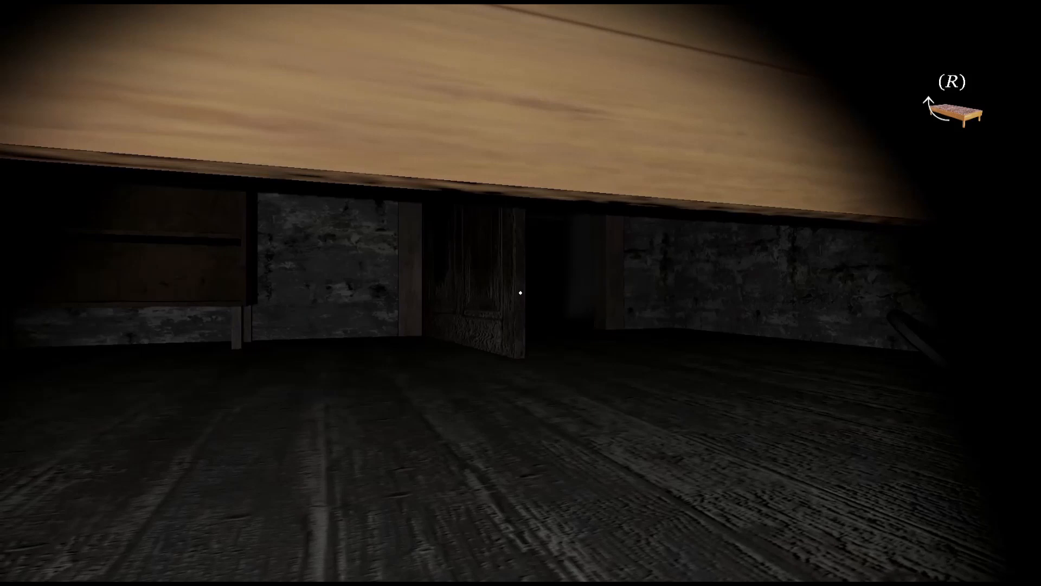
pyautogui.moveTo(520, 293)
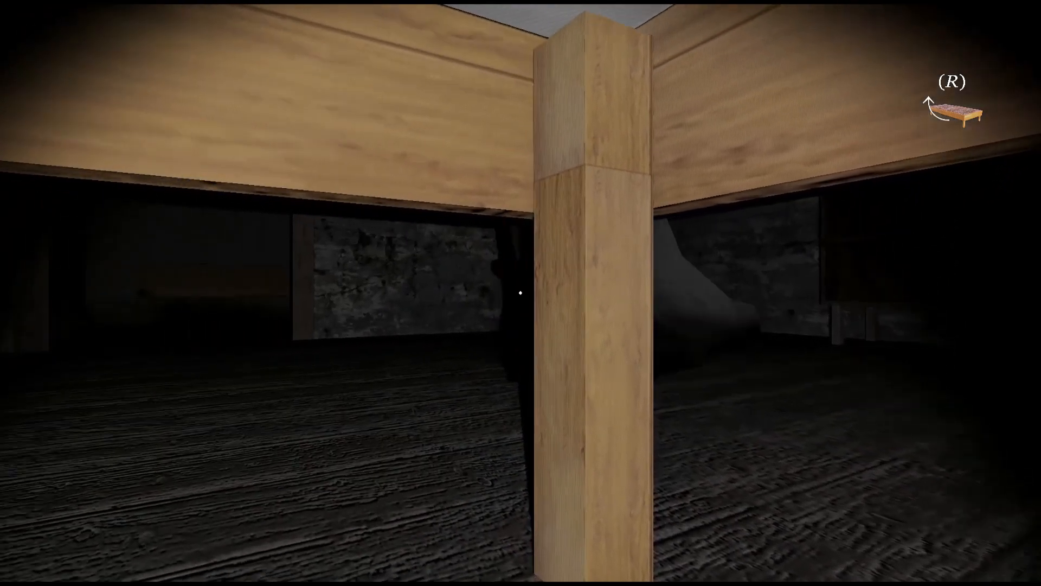
pyautogui.moveTo(520, 293)
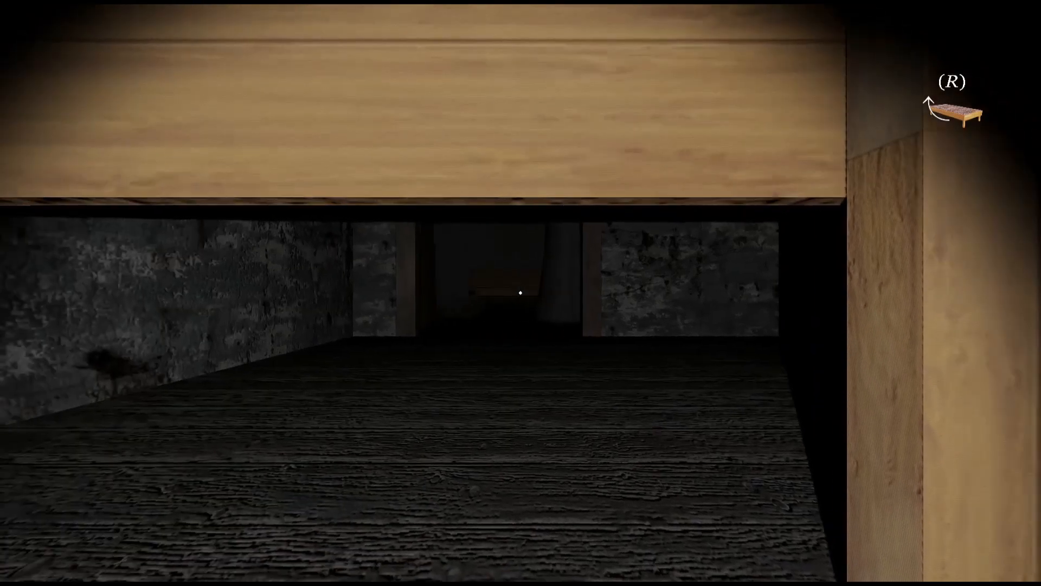
pyautogui.moveTo(520, 292)
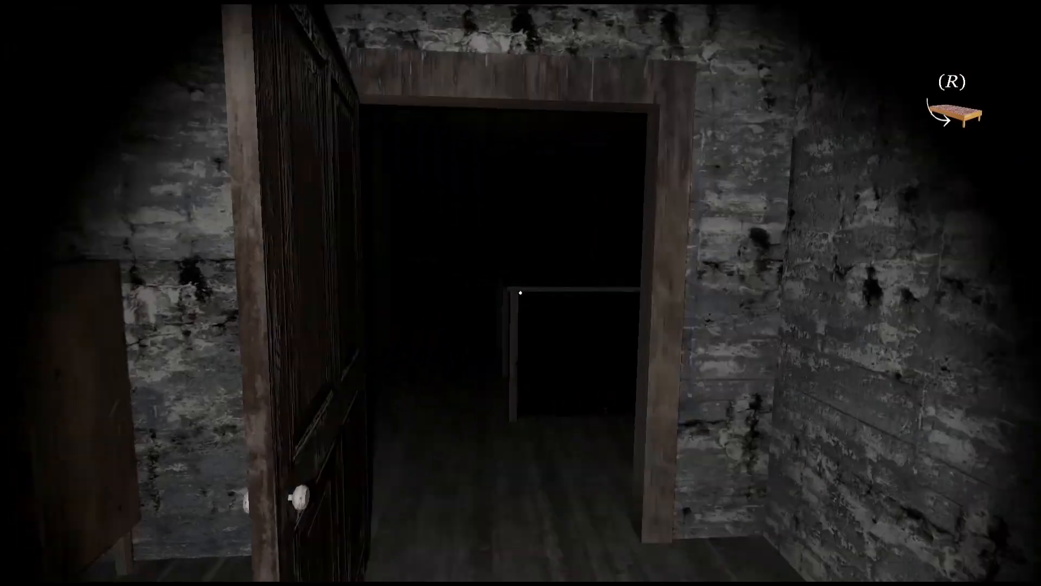
pyautogui.moveTo(521, 293)
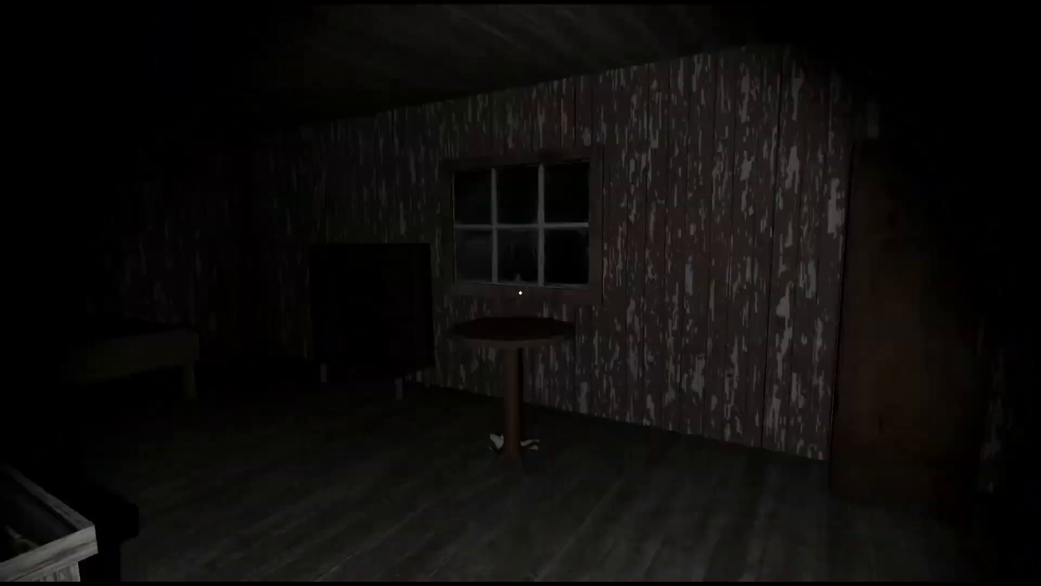
pyautogui.moveTo(521, 293)
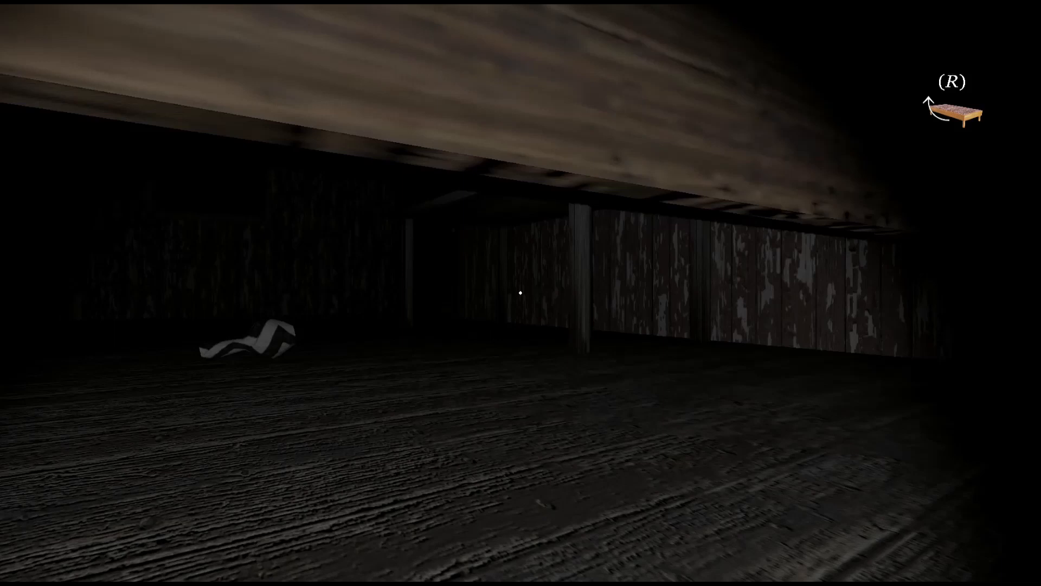
pyautogui.moveTo(520, 292)
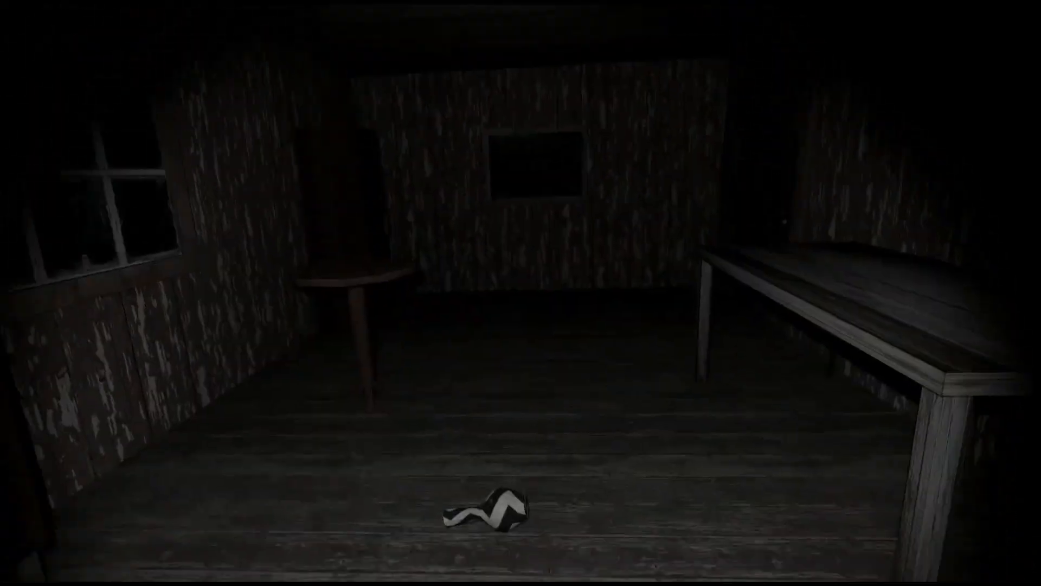
pyautogui.moveTo(520, 293)
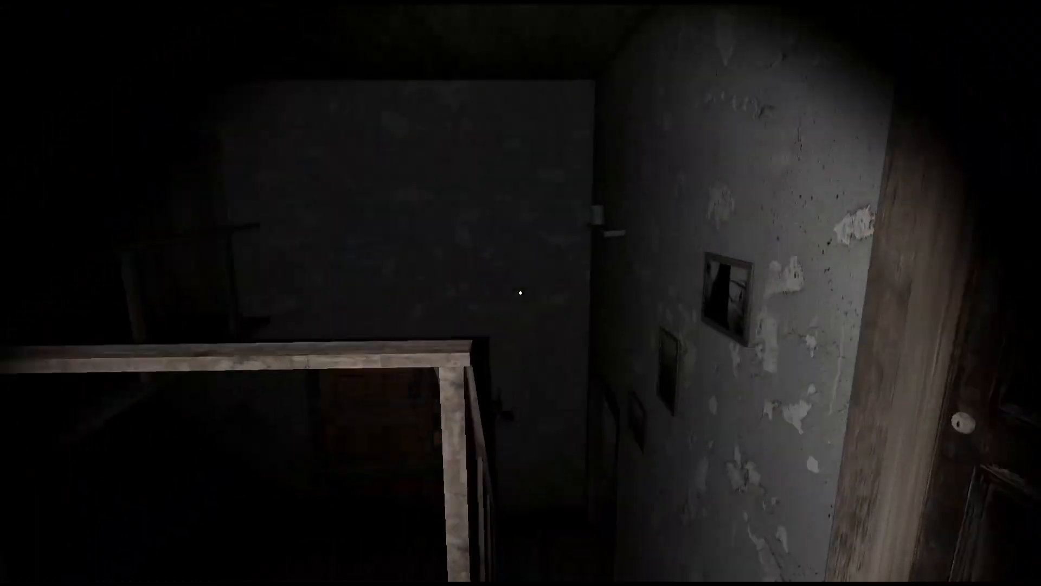
pyautogui.moveTo(520, 293)
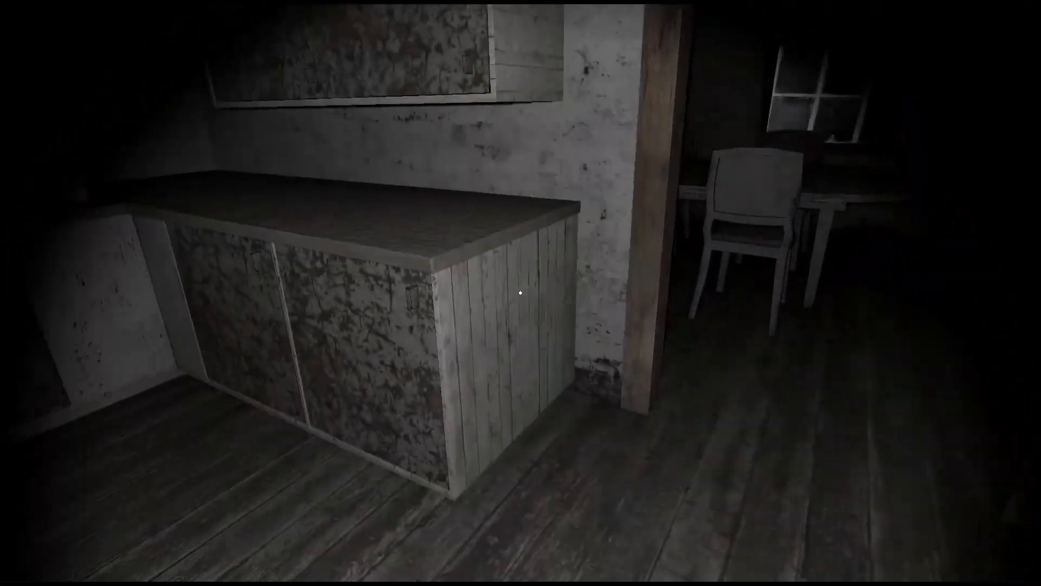
pyautogui.moveTo(520, 293)
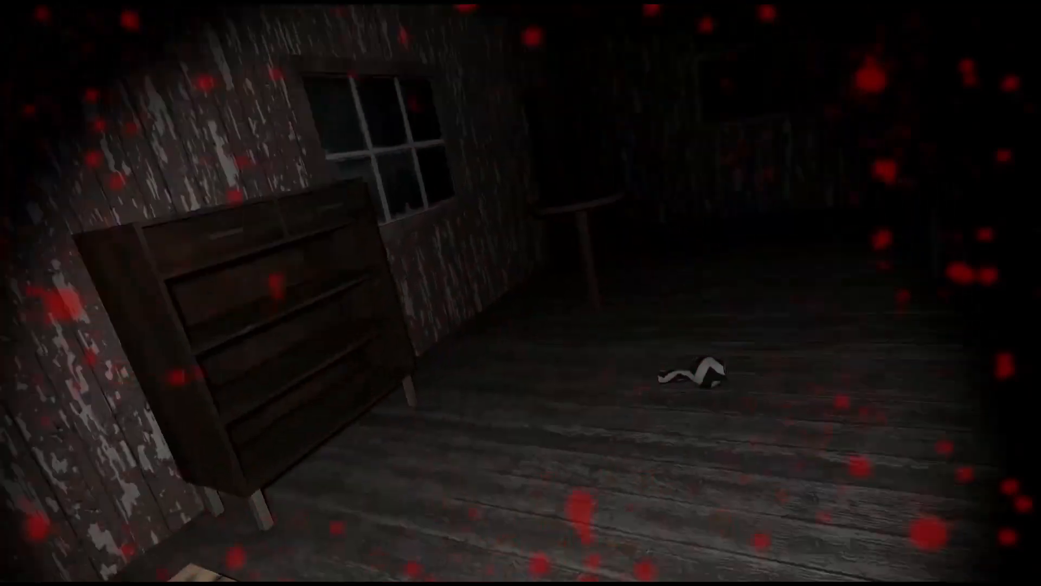
pyautogui.moveTo(521, 293)
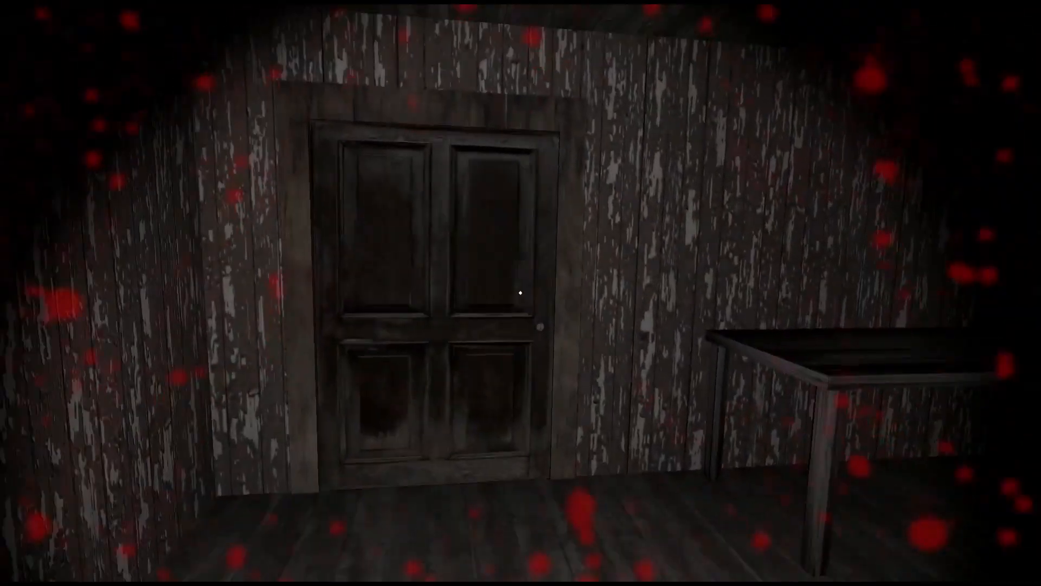
pyautogui.moveTo(521, 293)
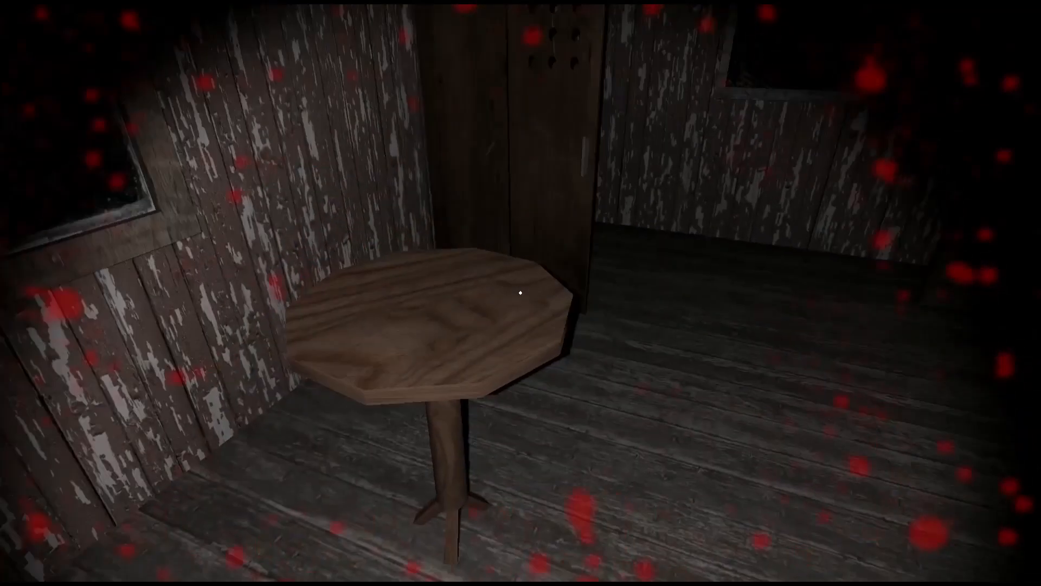
pyautogui.moveTo(520, 293)
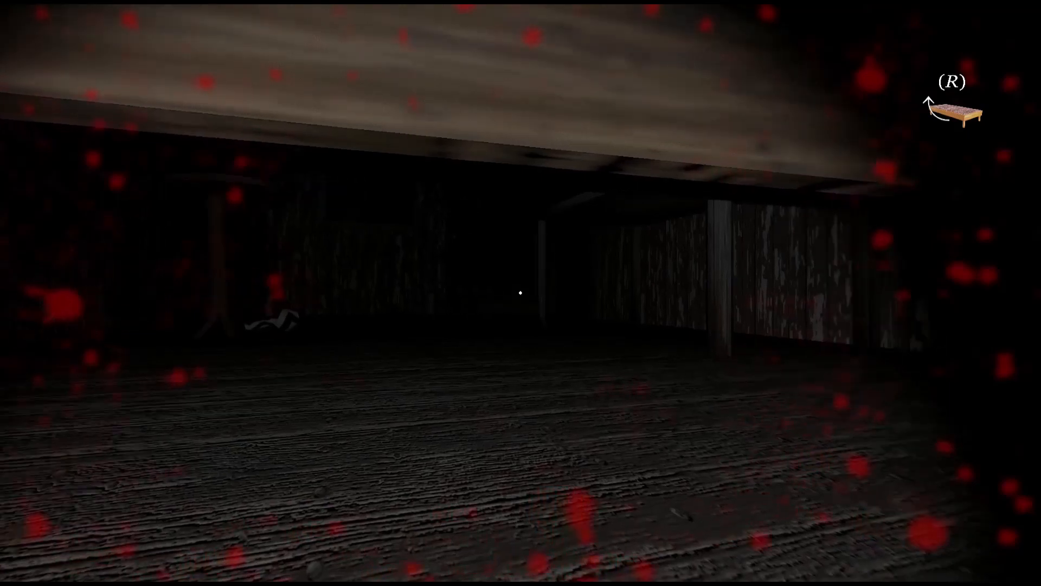
pyautogui.moveTo(520, 293)
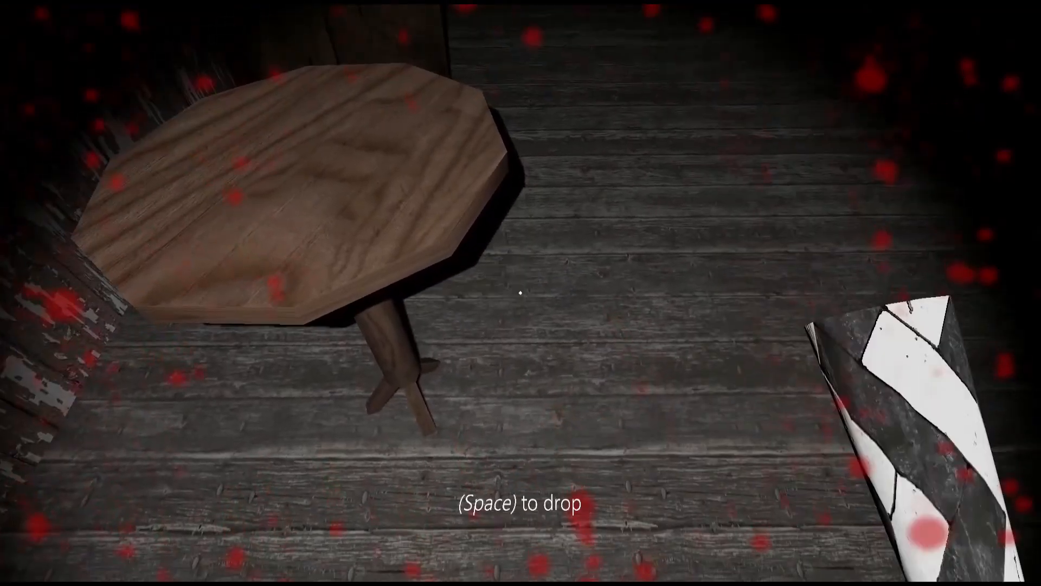
pyautogui.press('space')
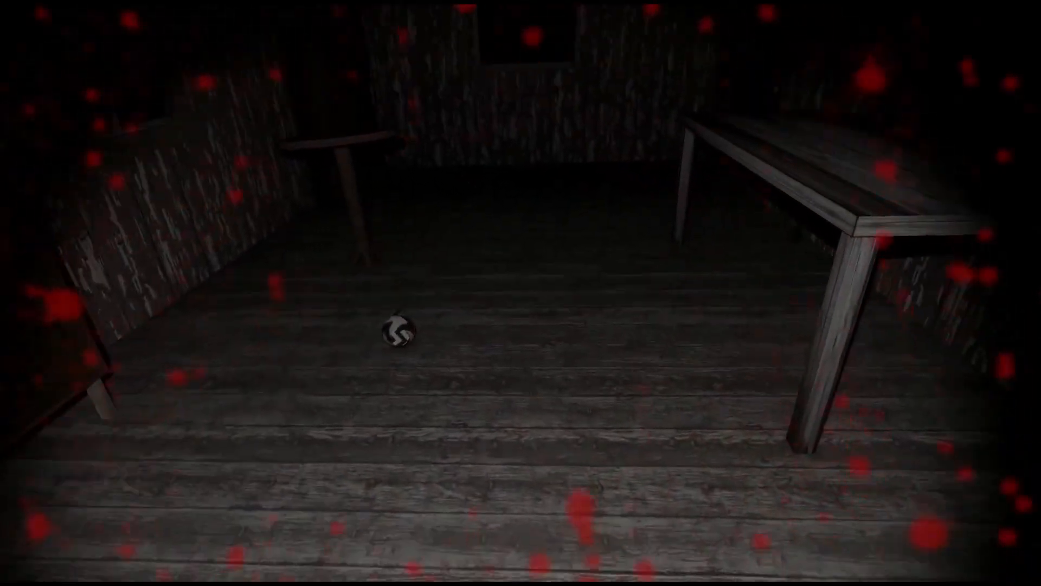
pyautogui.moveTo(521, 293)
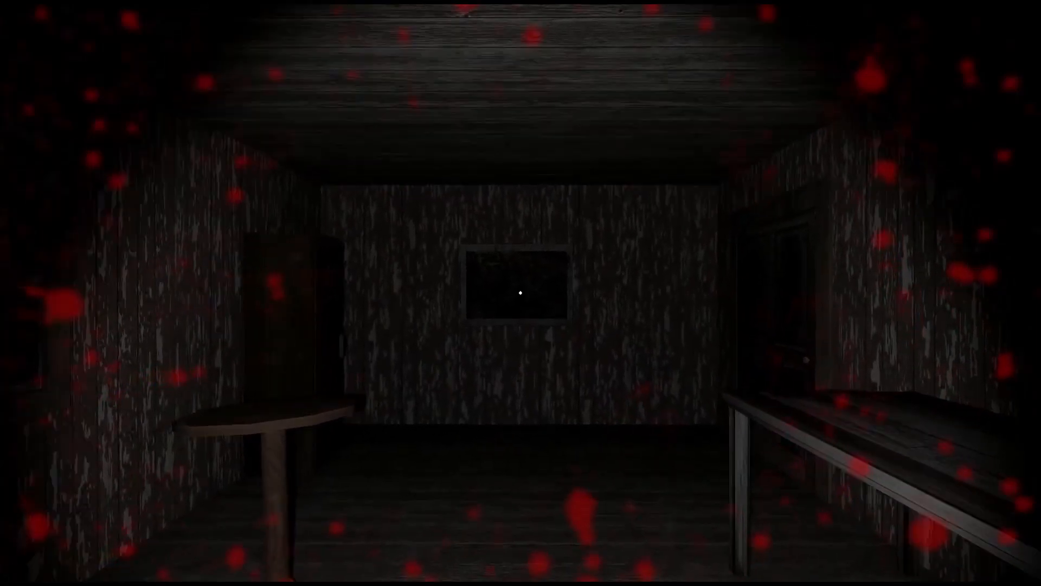
pyautogui.moveTo(521, 293)
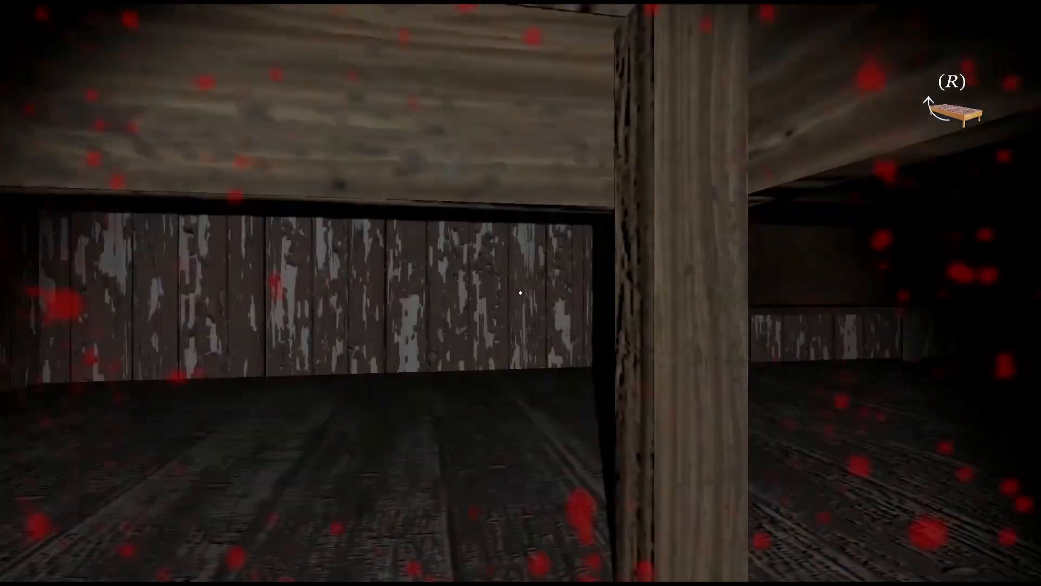
pyautogui.moveTo(520, 293)
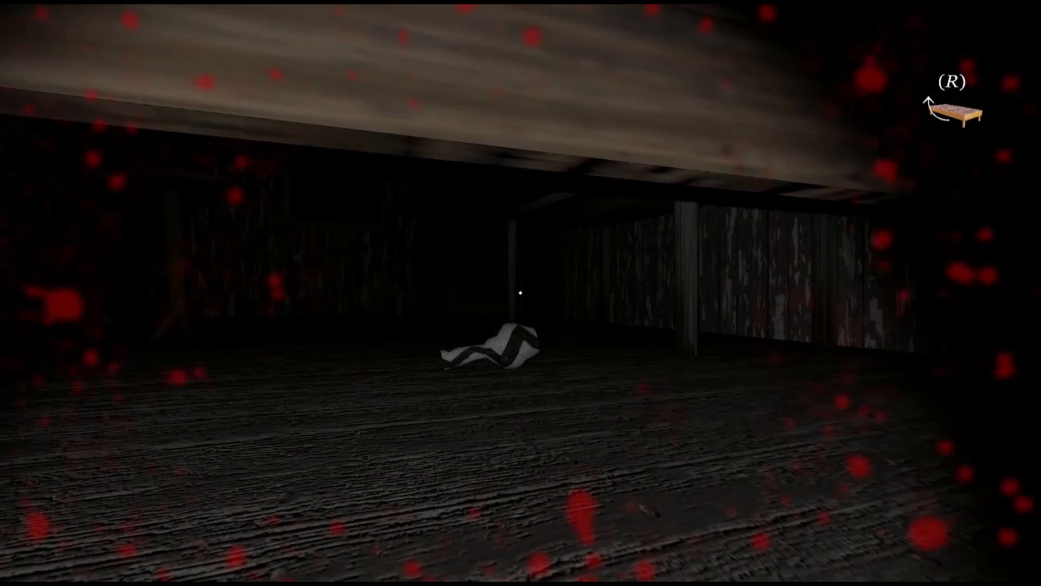
pyautogui.moveTo(520, 293)
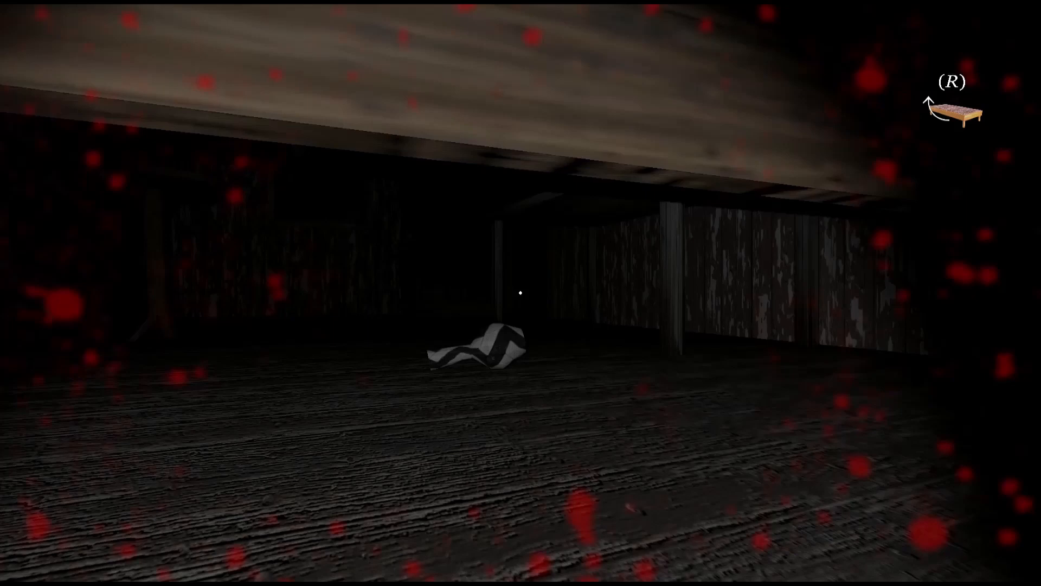
pyautogui.moveTo(521, 292)
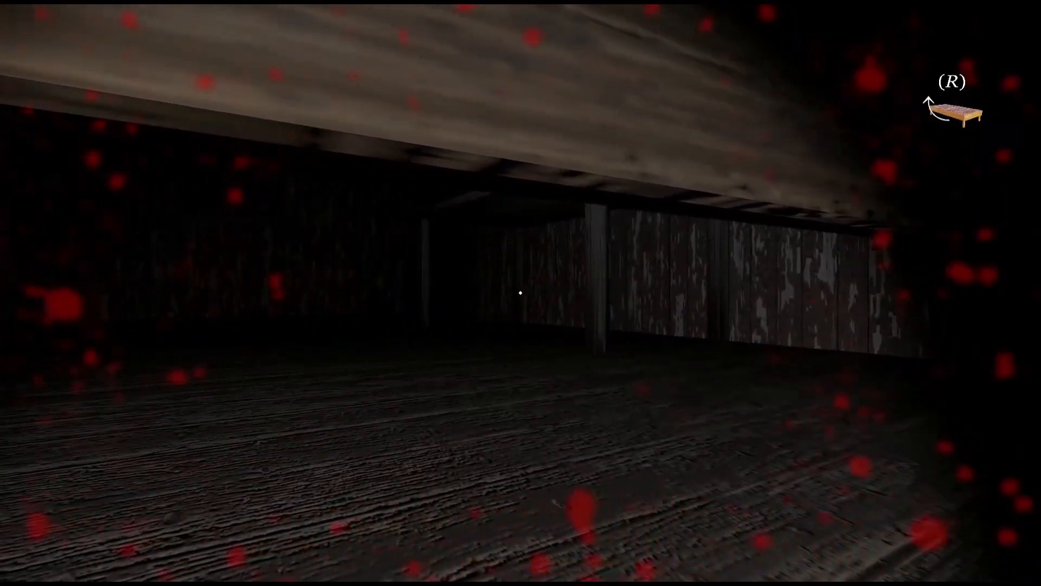
pyautogui.moveTo(521, 293)
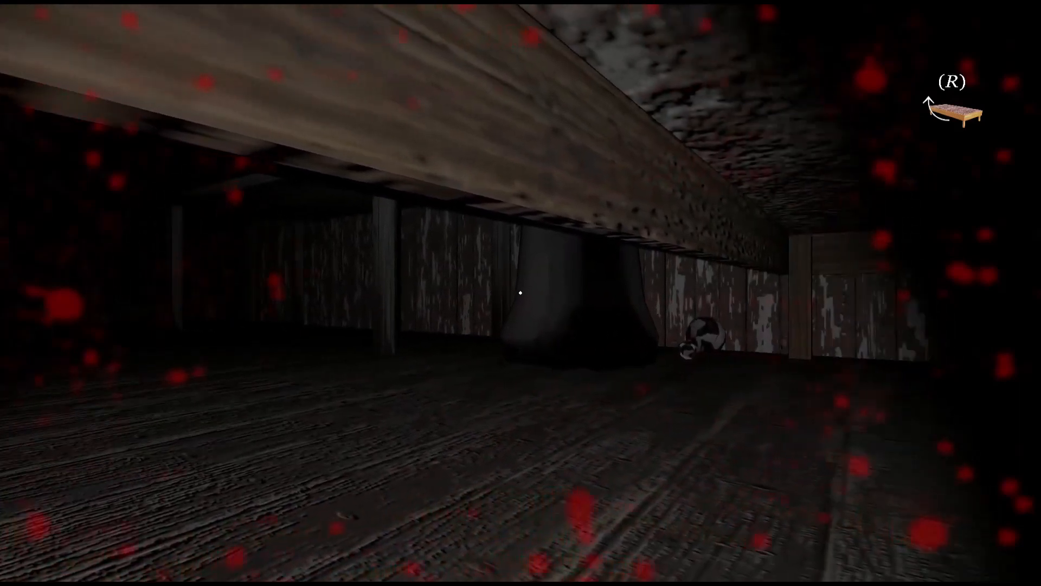
pyautogui.moveTo(520, 293)
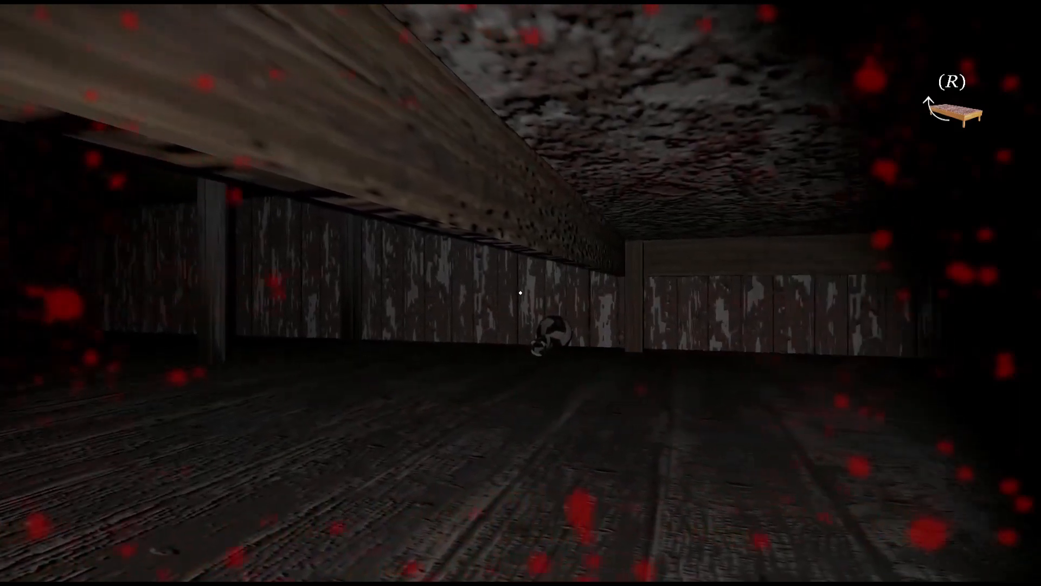
pyautogui.moveTo(520, 293)
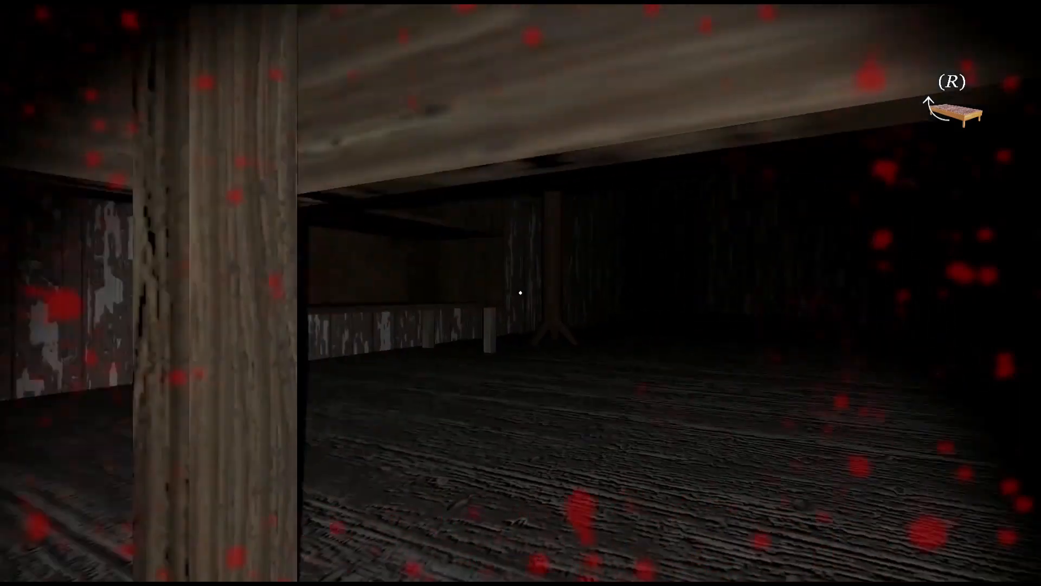
pyautogui.moveTo(521, 293)
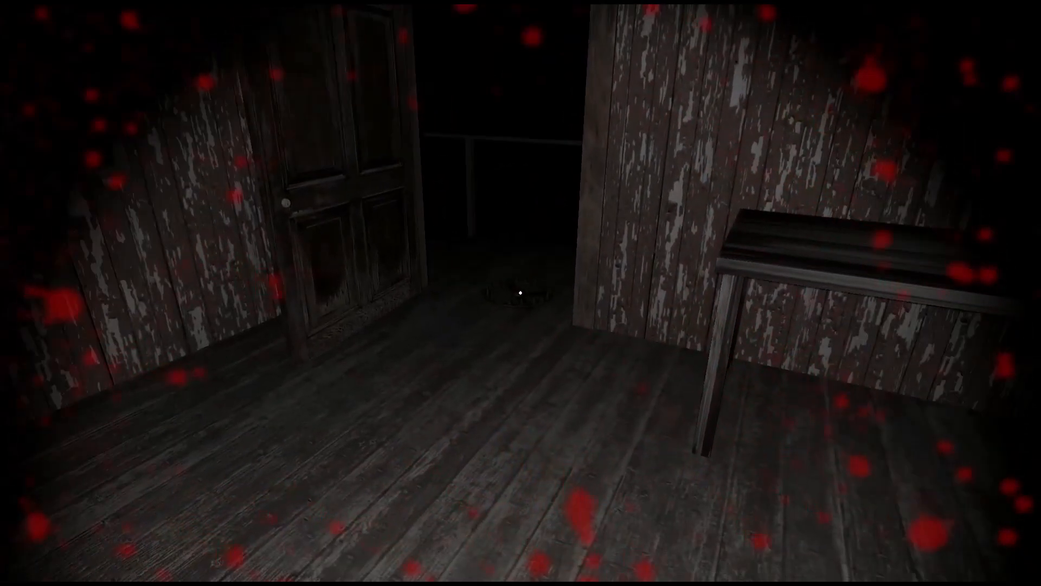
pyautogui.moveTo(521, 293)
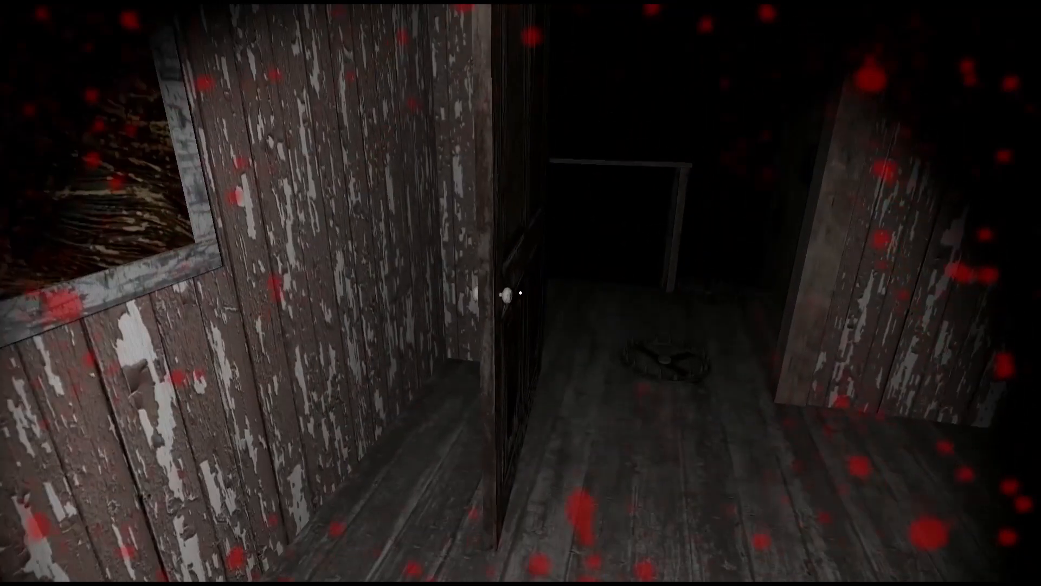
pyautogui.moveTo(520, 293)
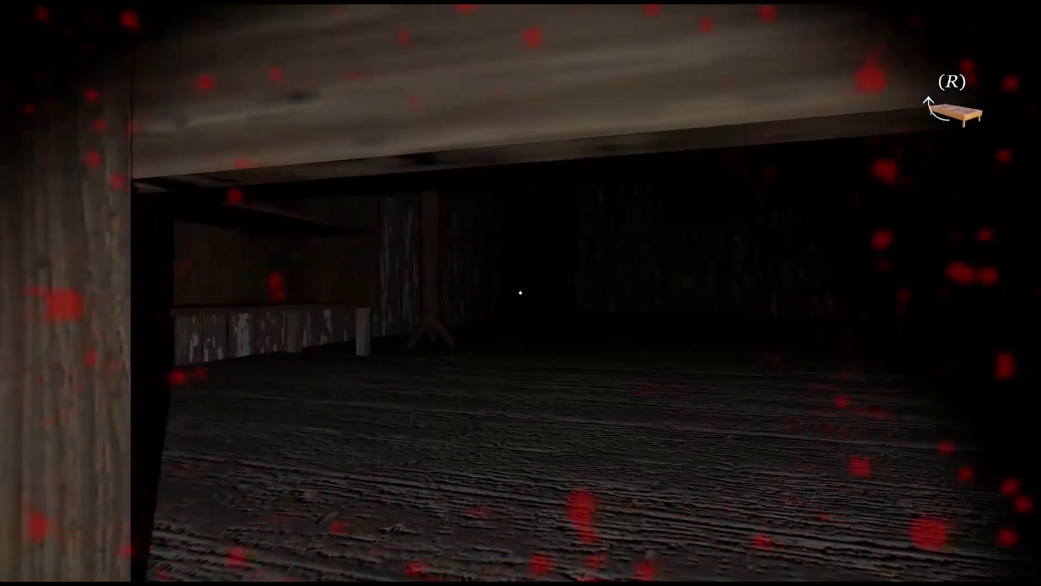
pyautogui.moveTo(521, 293)
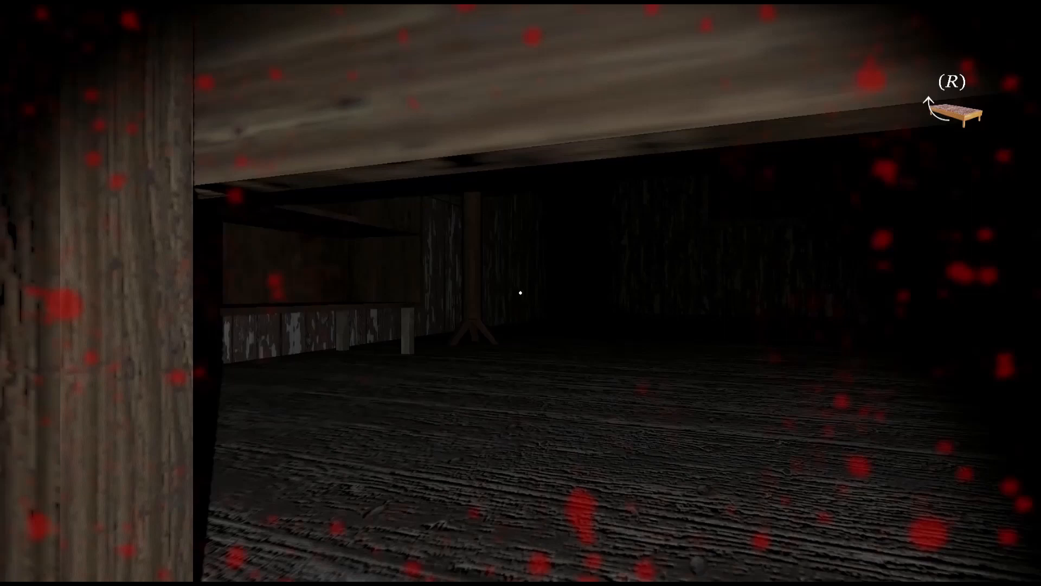
pyautogui.moveTo(520, 292)
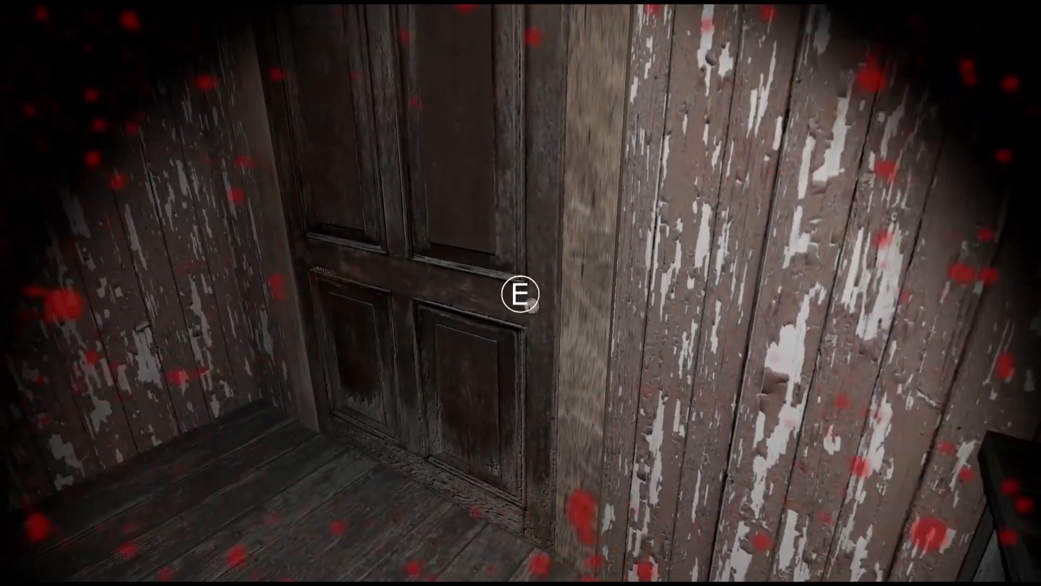
pyautogui.moveTo(521, 293)
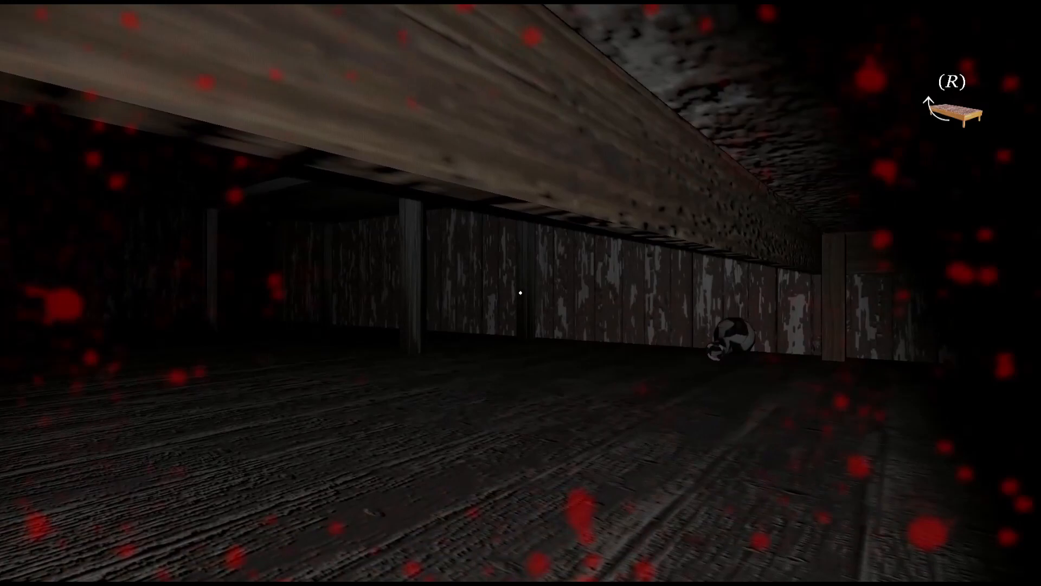
pyautogui.moveTo(520, 293)
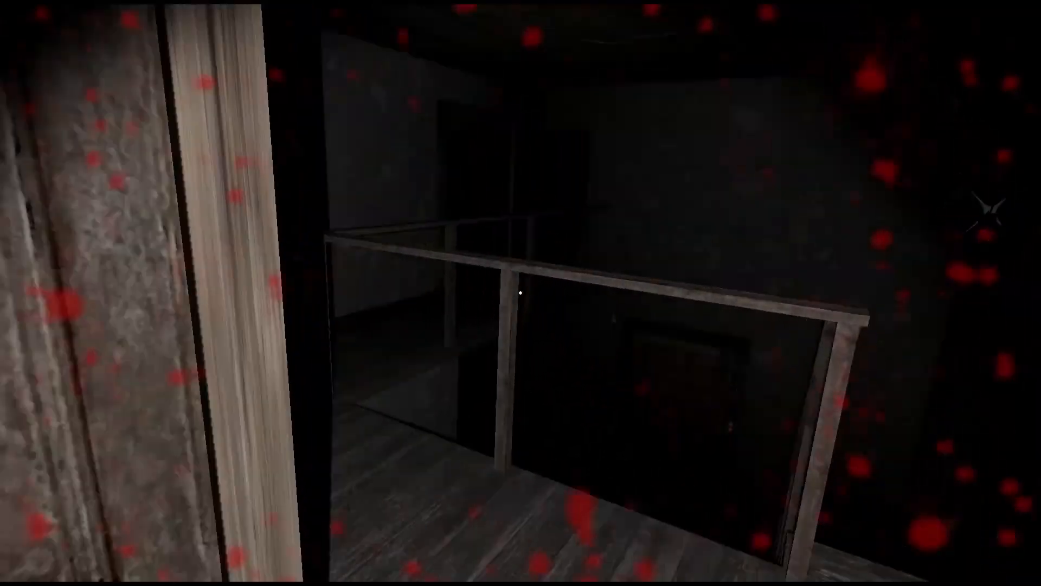
pyautogui.moveTo(521, 292)
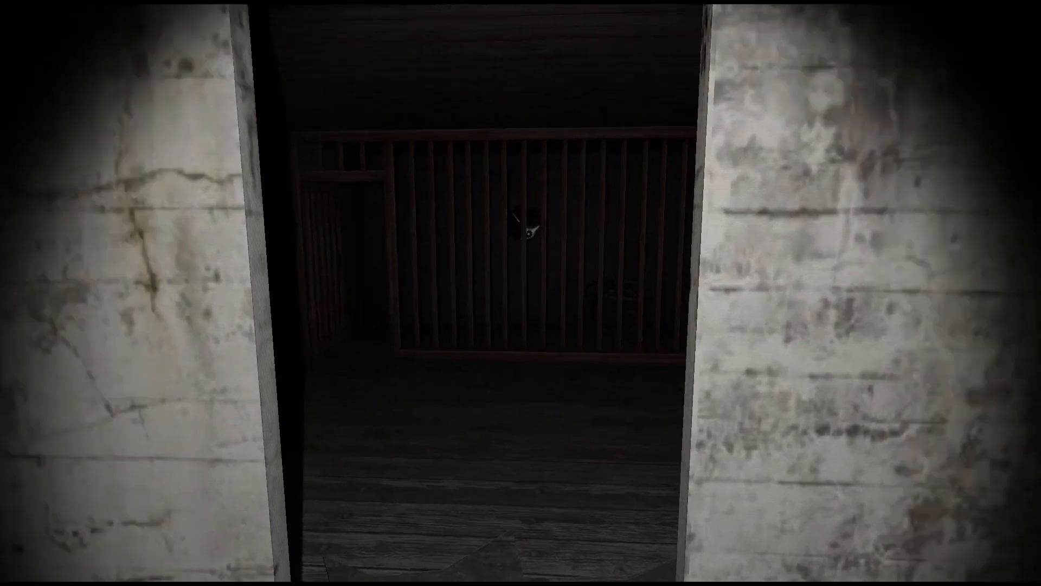